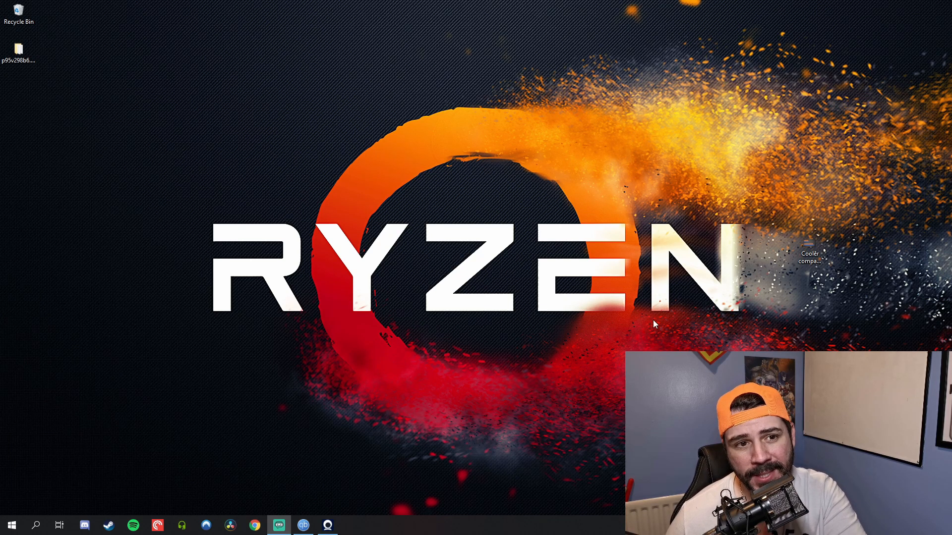
- Launch File Explorer from the Start menu to view This PC
left_click(11, 524)
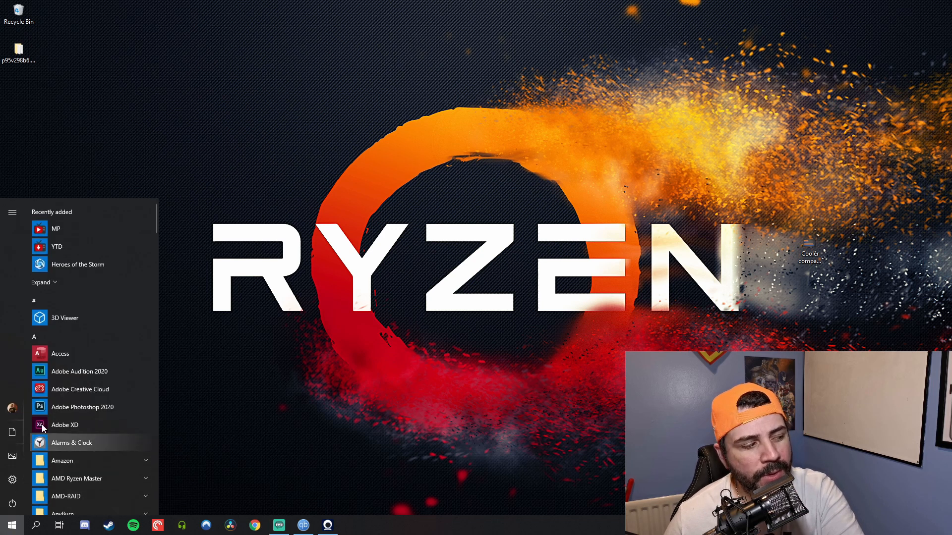
left_click(351, 524)
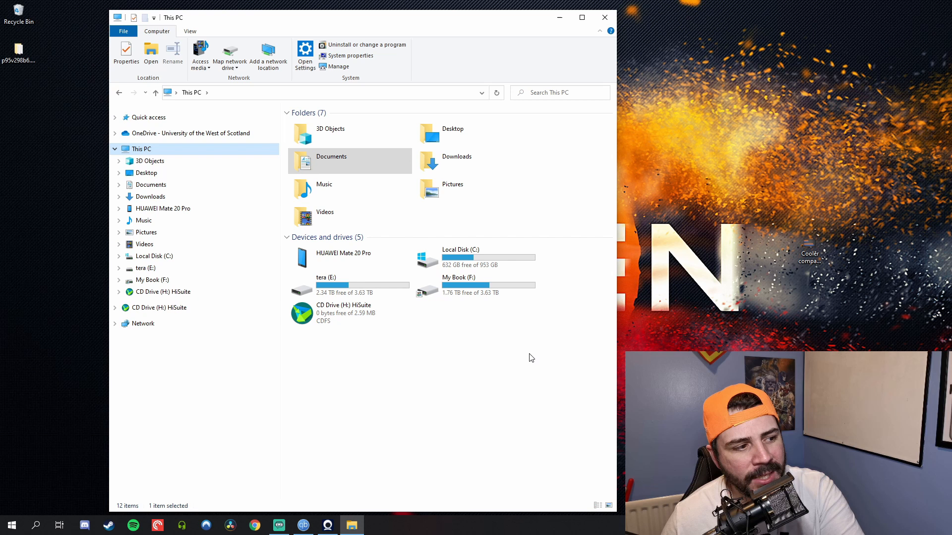
- Select the My Book (F:) drive, 1.76 TB free of 3.63 TB
left_click(476, 285)
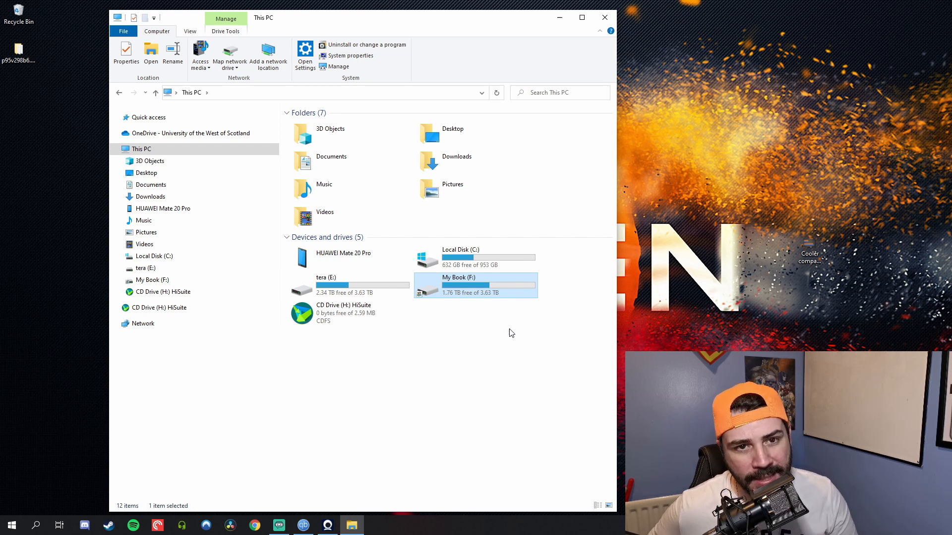
mouse_move(503, 286)
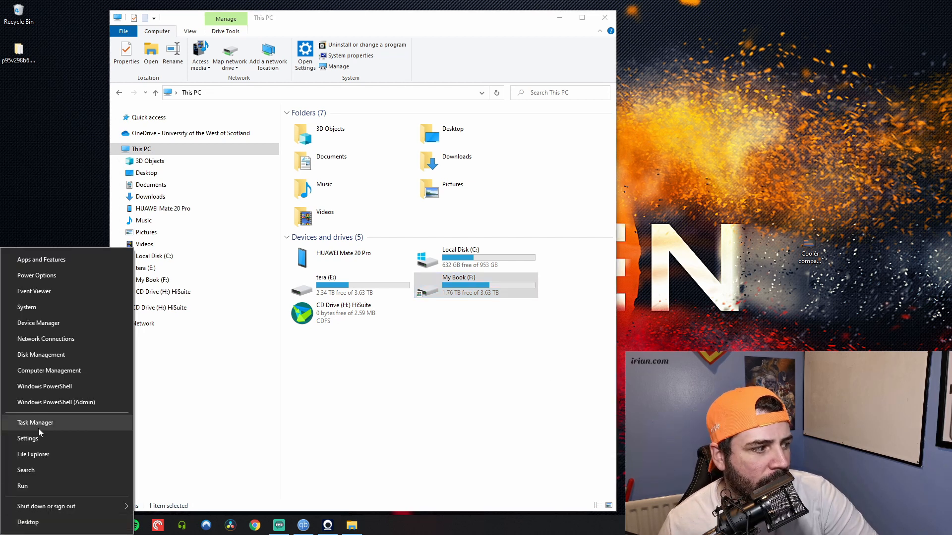
- Open Disk Management and maximize it to view My Book (F:) on Disk 0
left_click(41, 354)
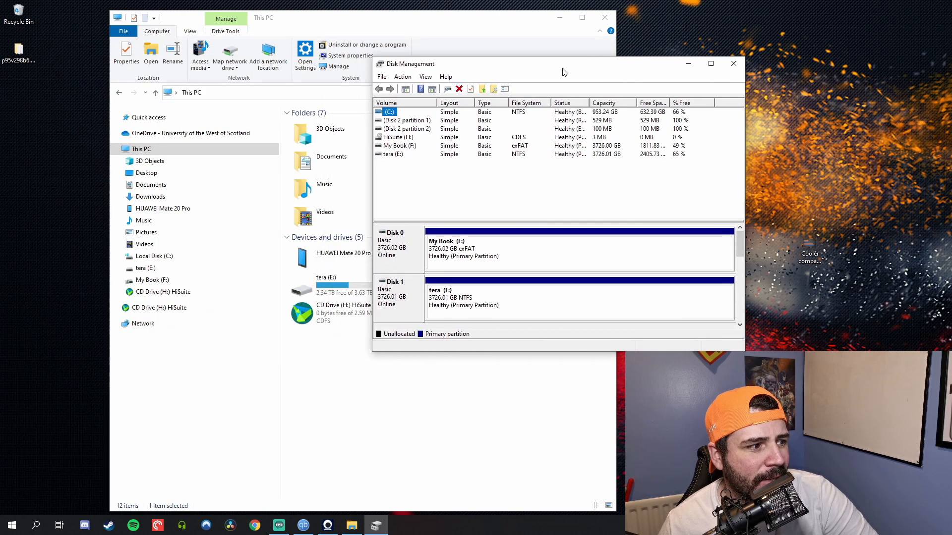
left_click(710, 63)
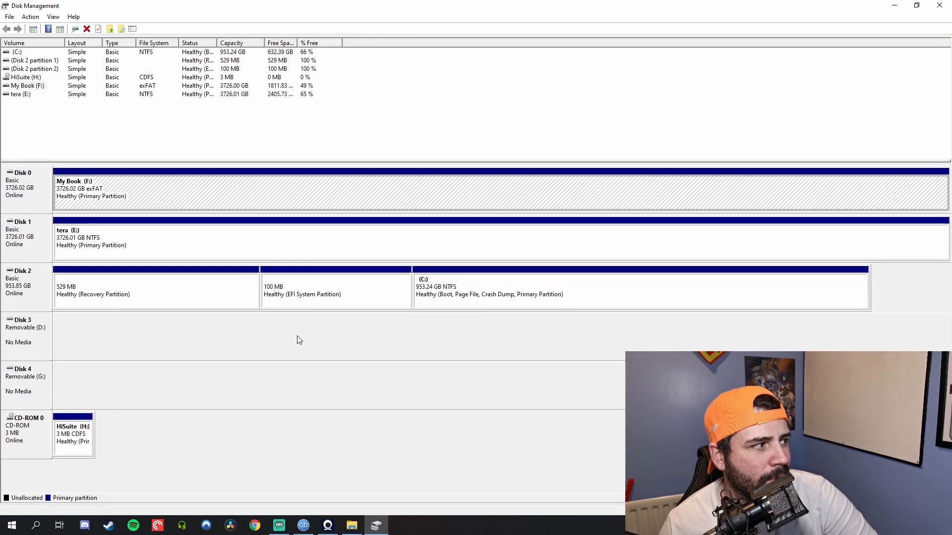